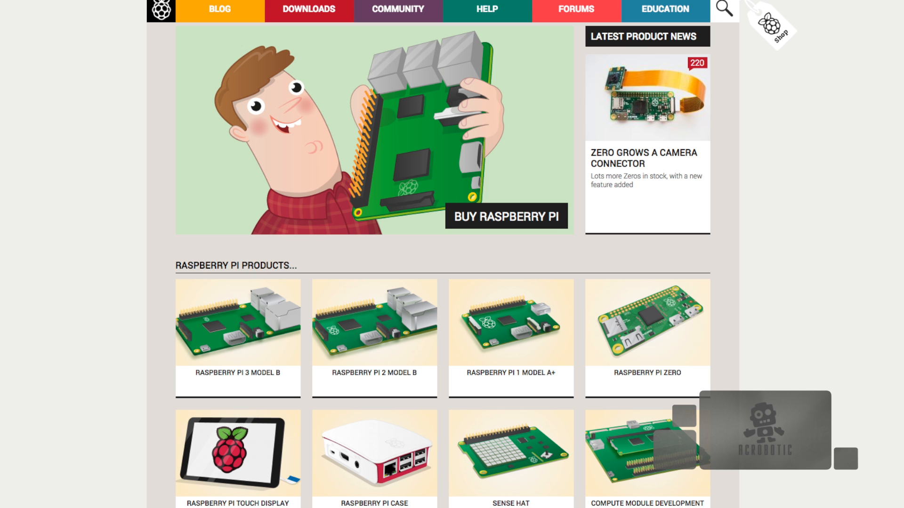
Step: Open the raspberrypi.org DOWNLOADS page that offers NOOBS and Raspbian
click(308, 11)
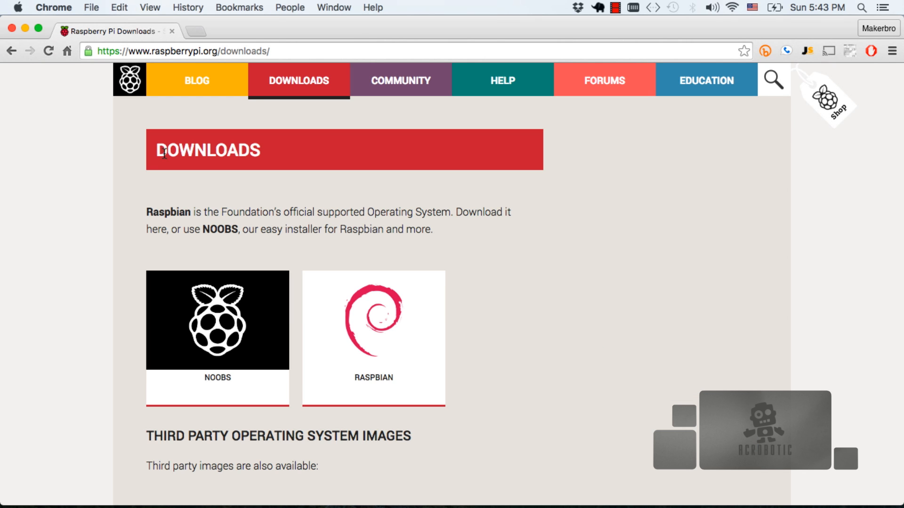
click(373, 338)
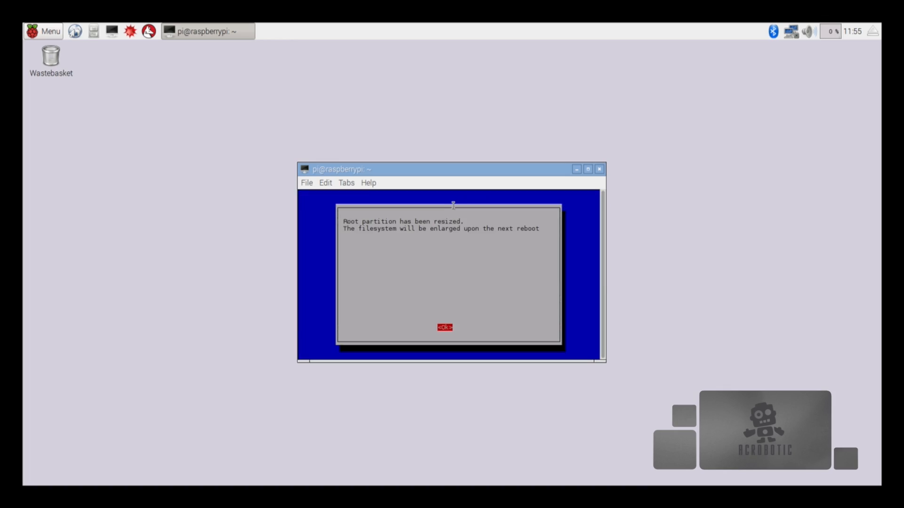
click(444, 328)
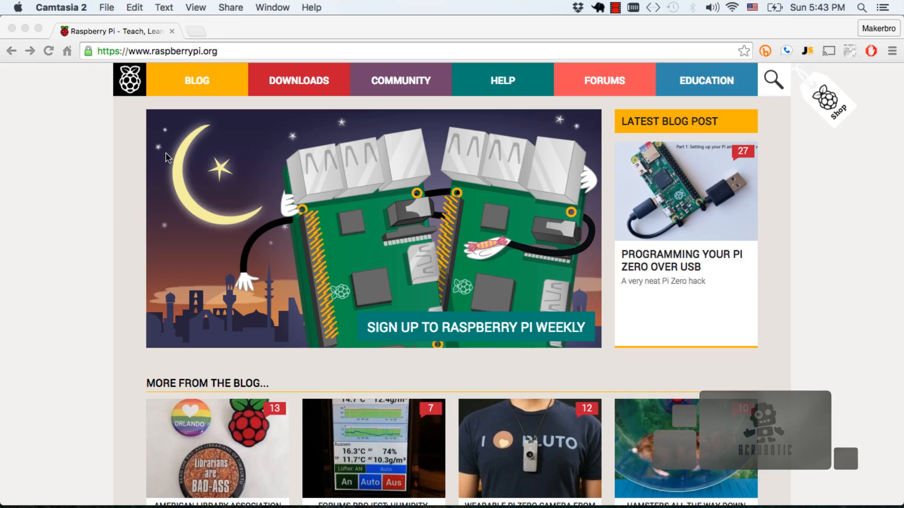
mouse_move(285, 84)
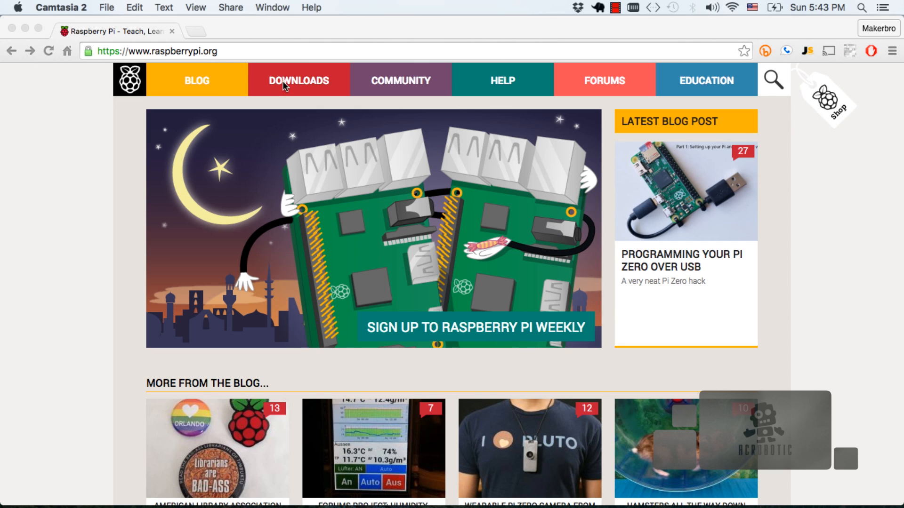
Step: From DOWNLOADS open the Raspbian page and download the Raspbian Jessie desktop ZIP
click(115, 31)
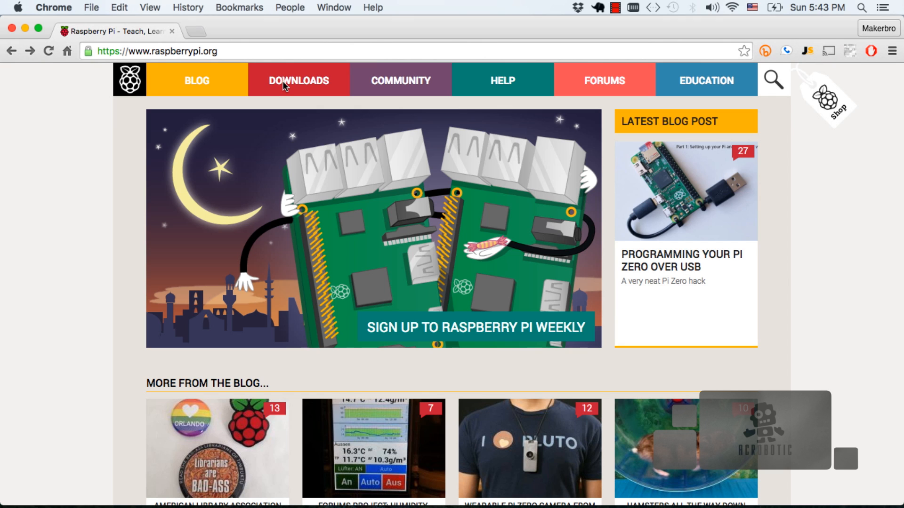
click(298, 80)
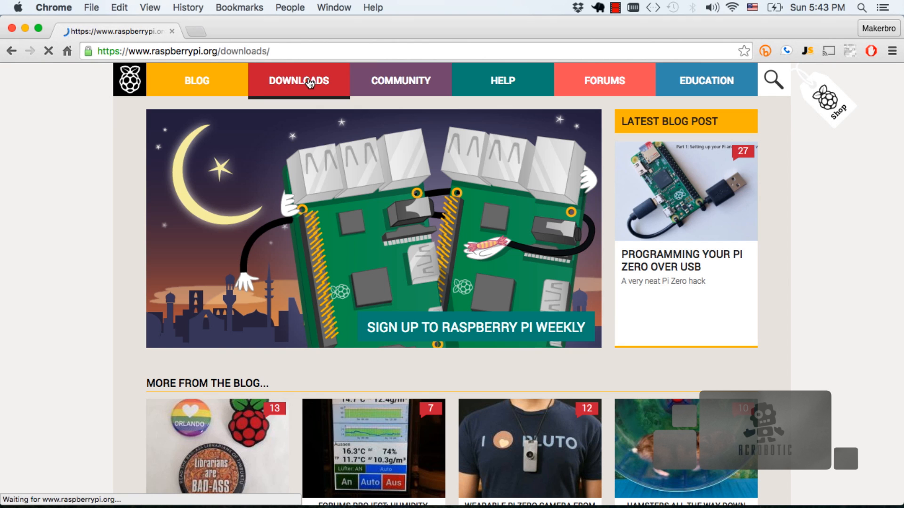
click(298, 80)
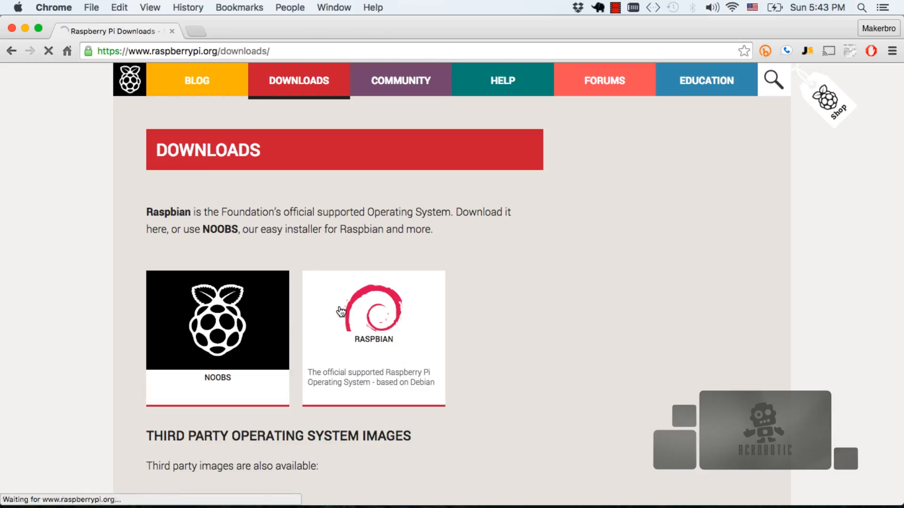
click(373, 320)
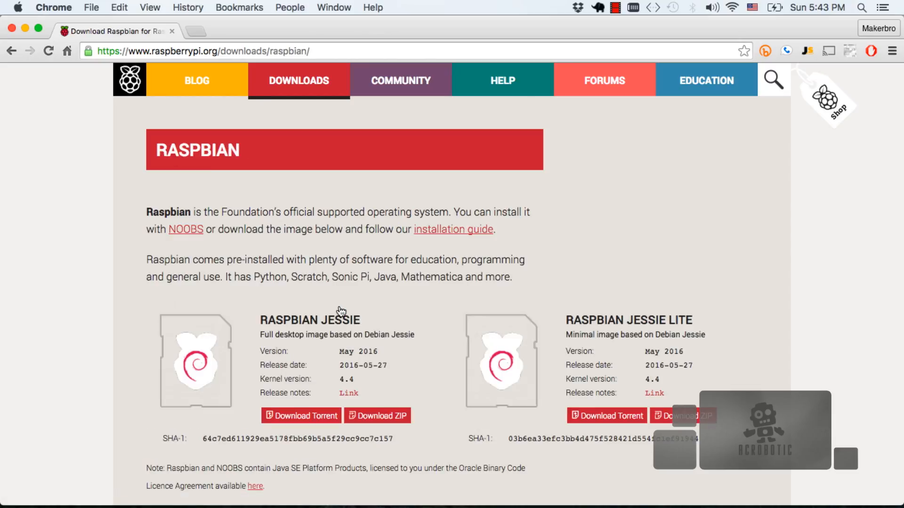
mouse_move(377, 416)
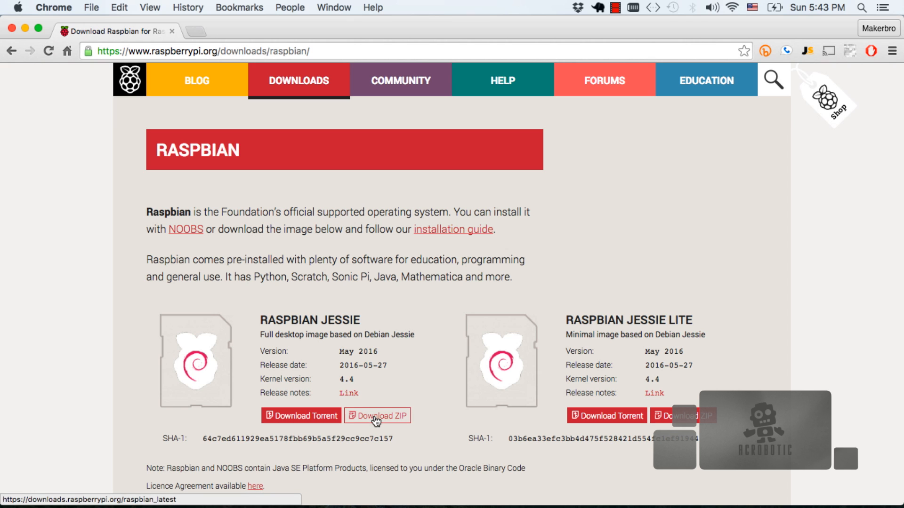
click(377, 416)
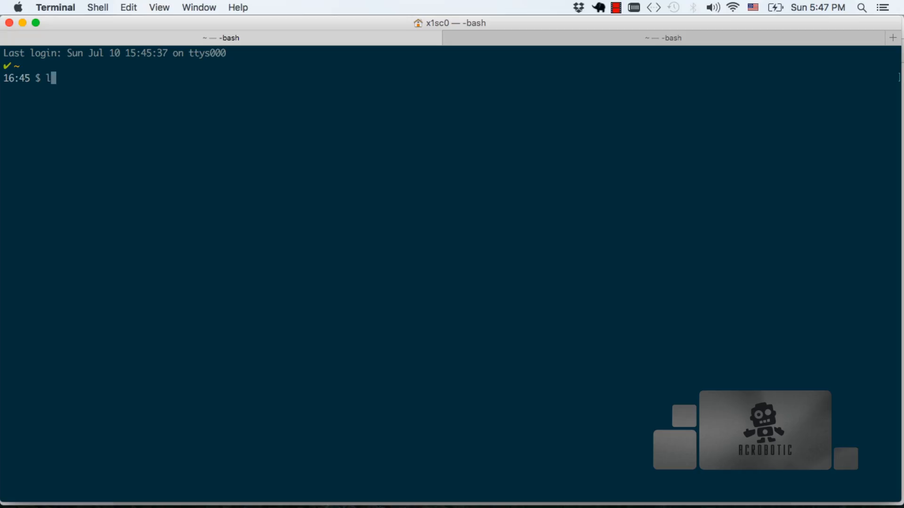
Step: Run ls /dev/rdisk* twice, the second listing showing new rdisk1 and rdisk1s1
text(s)
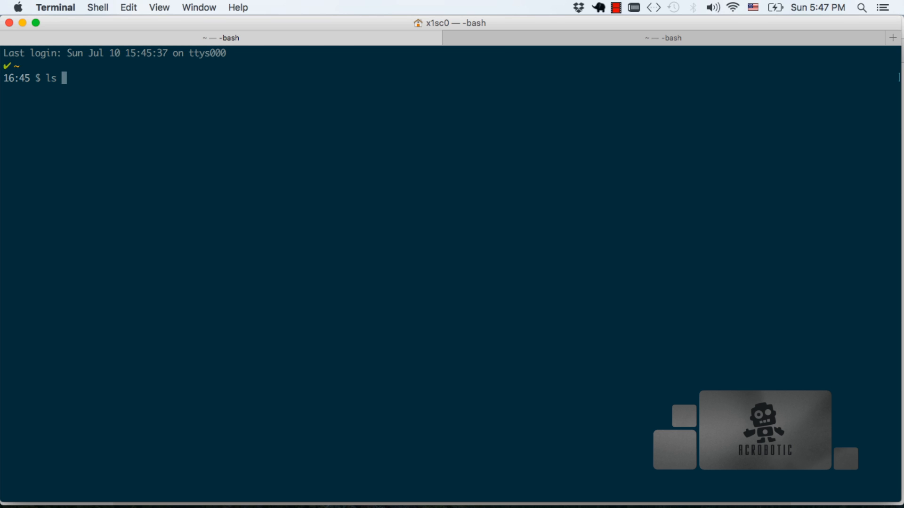
text(/dev)
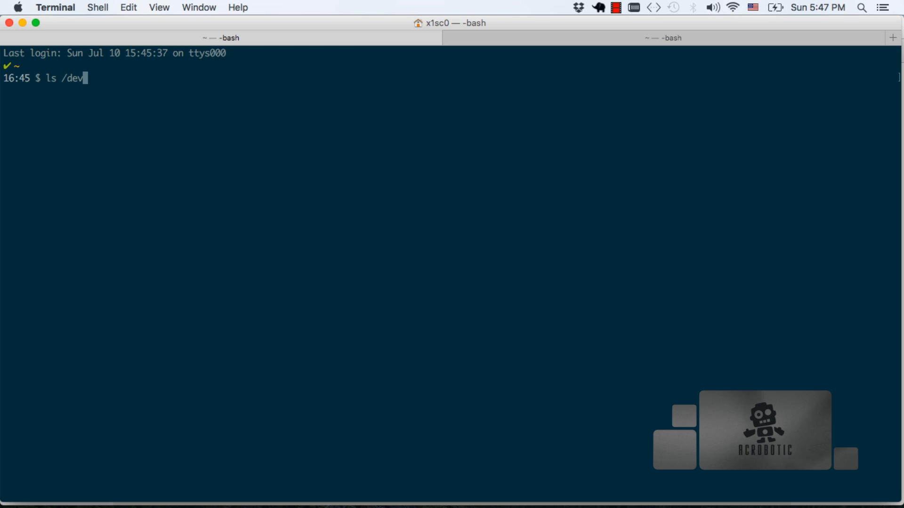
text(rdisk)
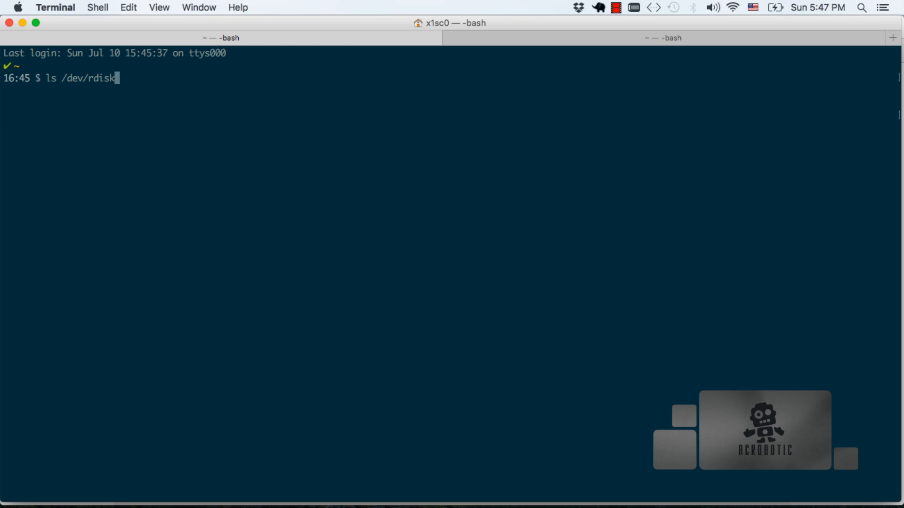
key(Return)
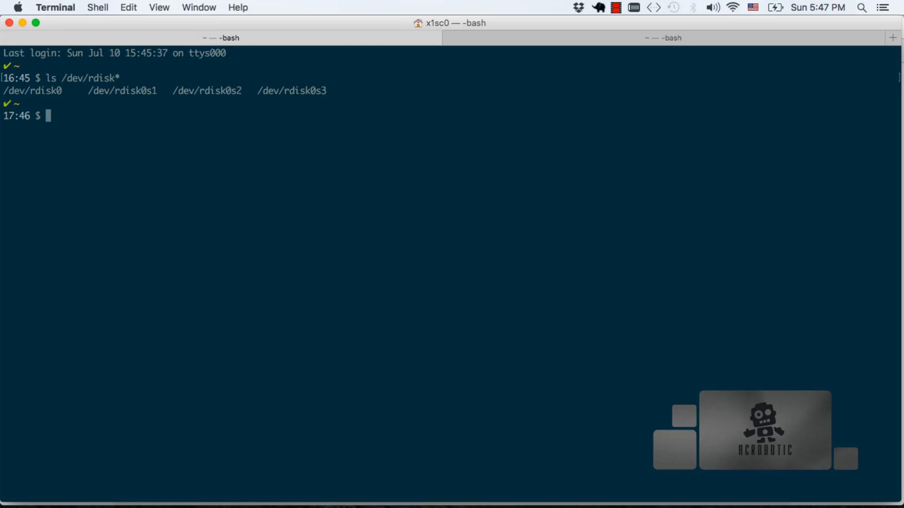
text(ls /dev/rdisk*)
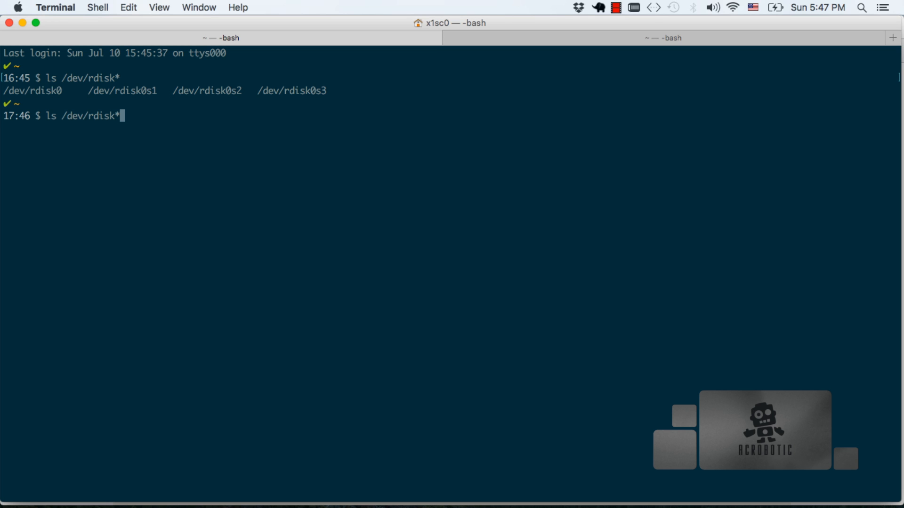
key(Return)
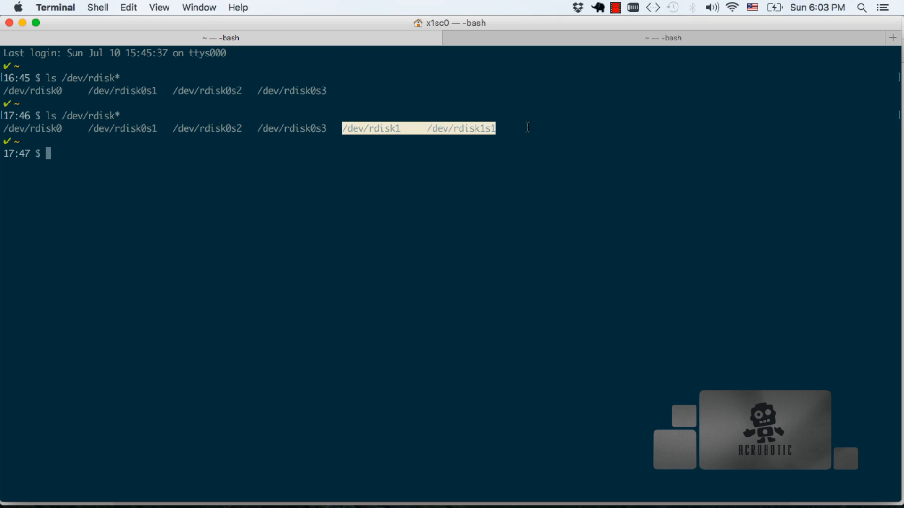
Step: Unmount all disk1 volumes with sudo diskutil unmountDisk /dev/rdisk1
text(sudo diskutil)
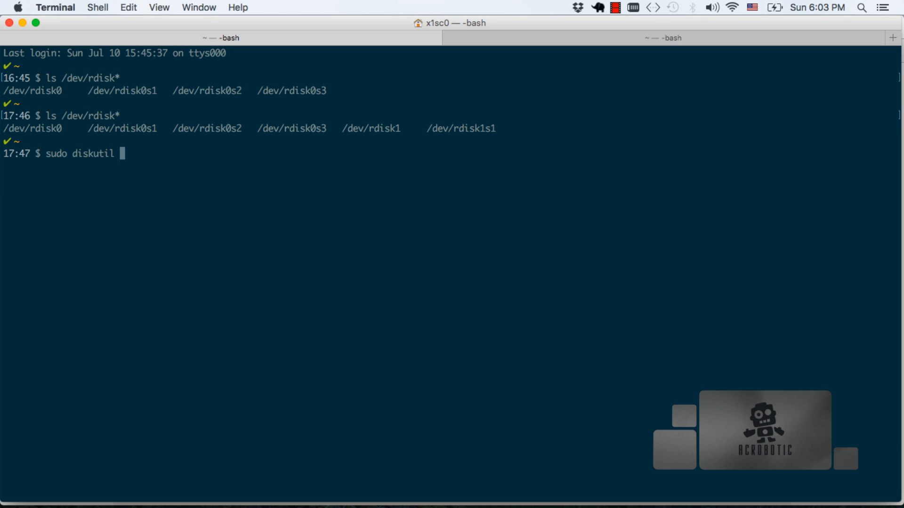
text(u)
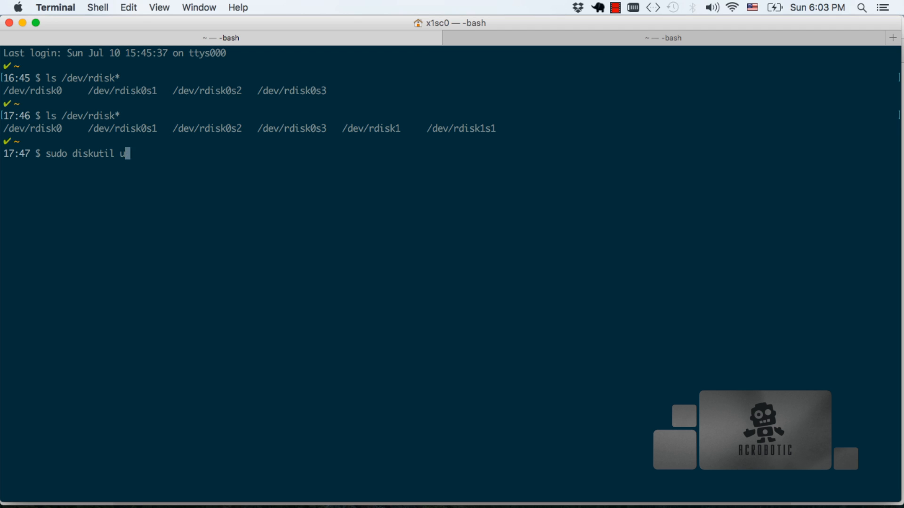
text(nmountDisk)
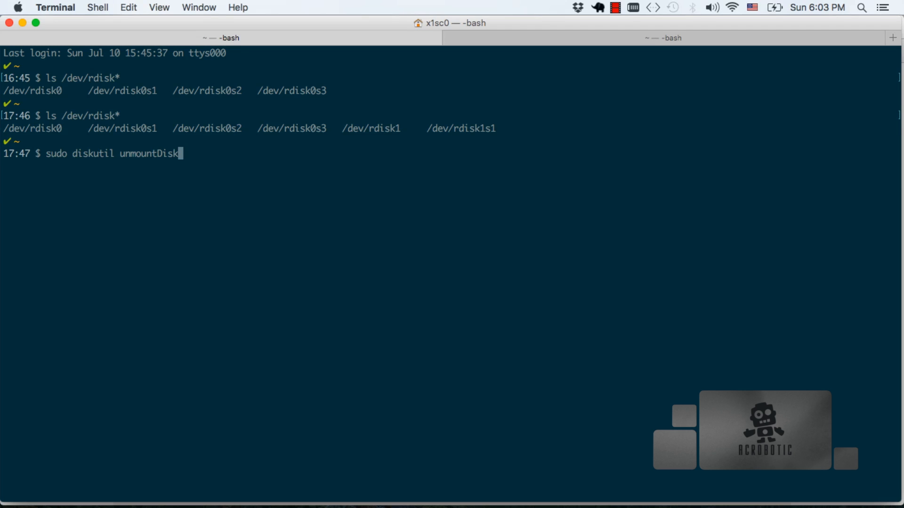
text(/)
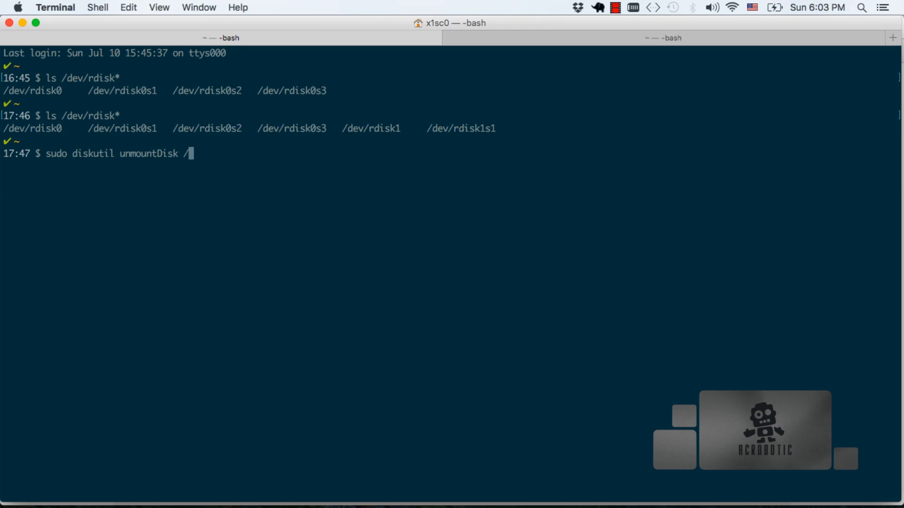
text(dev/rdis)
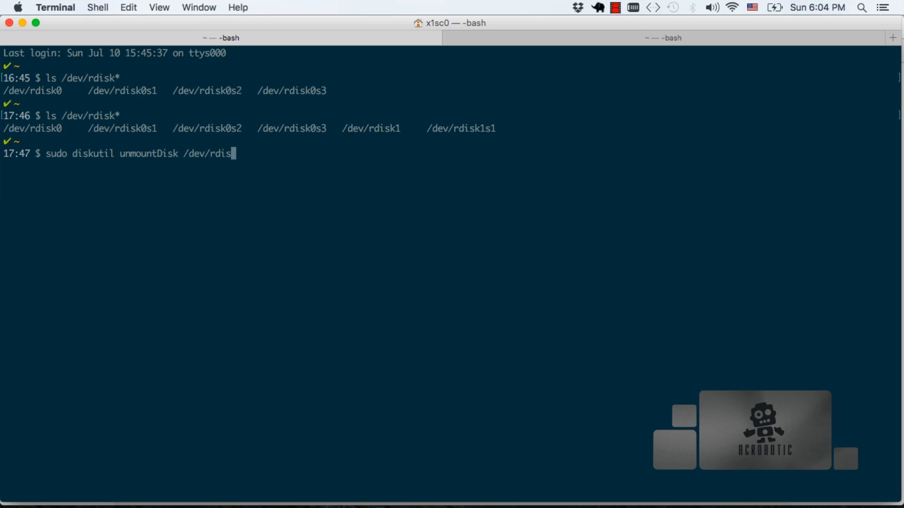
text(k1)
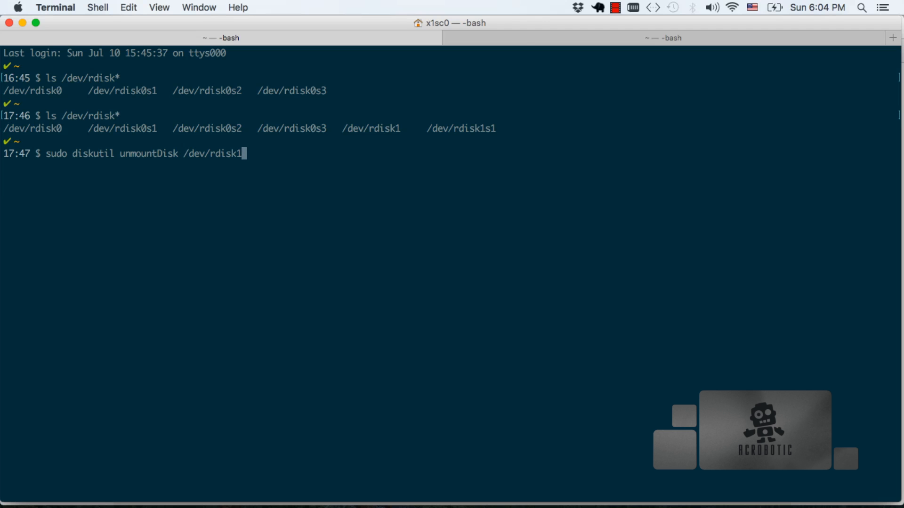
key(Return)
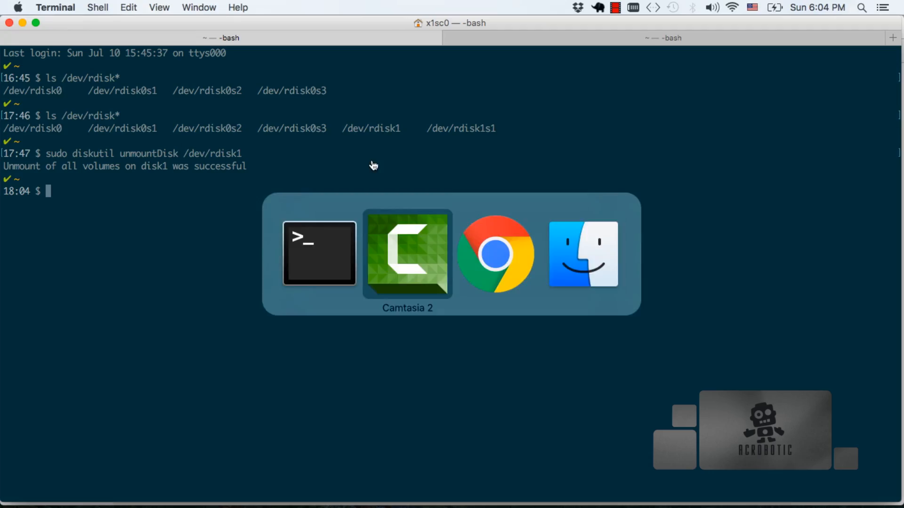
Step: Unzip 2016-05-27-raspbian-jessie.zip in the Finder Downloads folder
click(583, 253)
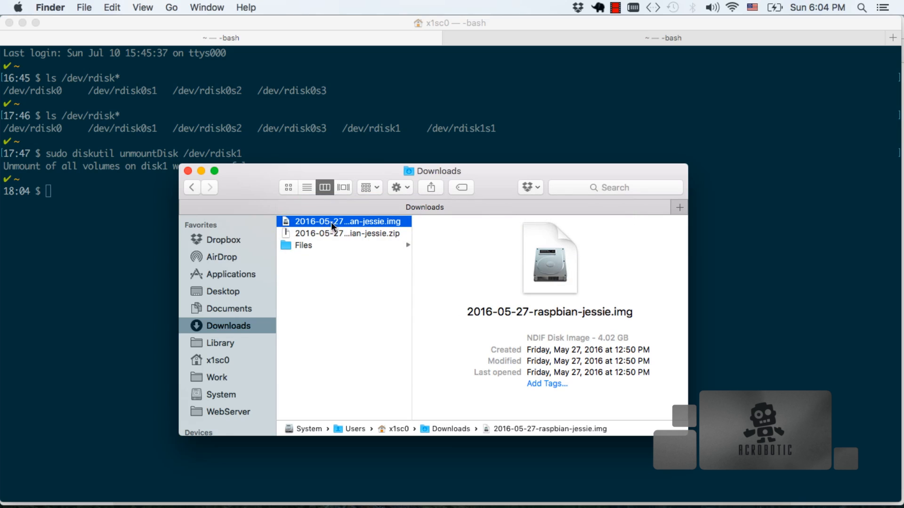
click(344, 234)
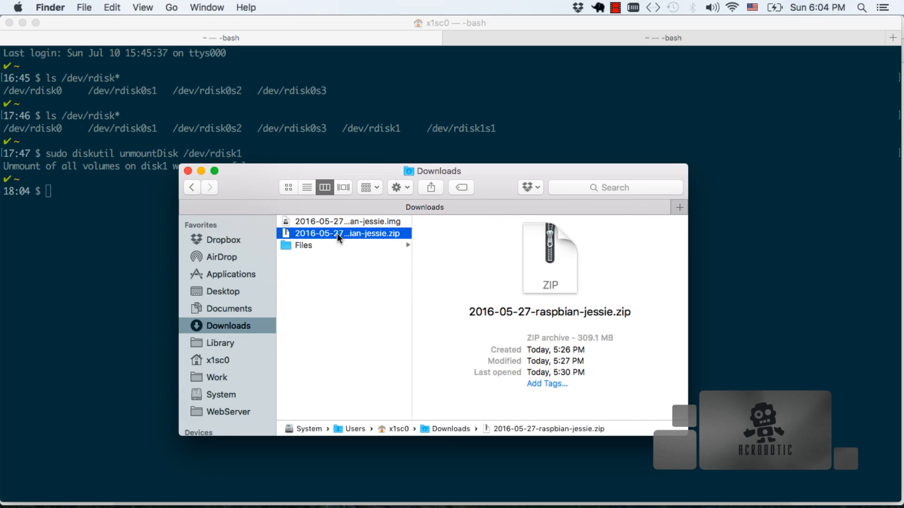
double_click(344, 234)
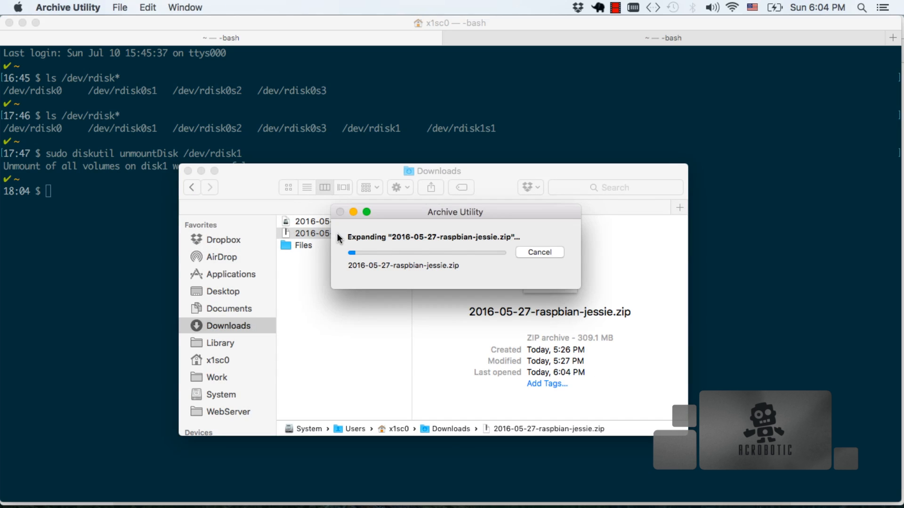
click(538, 252)
text(sudo)
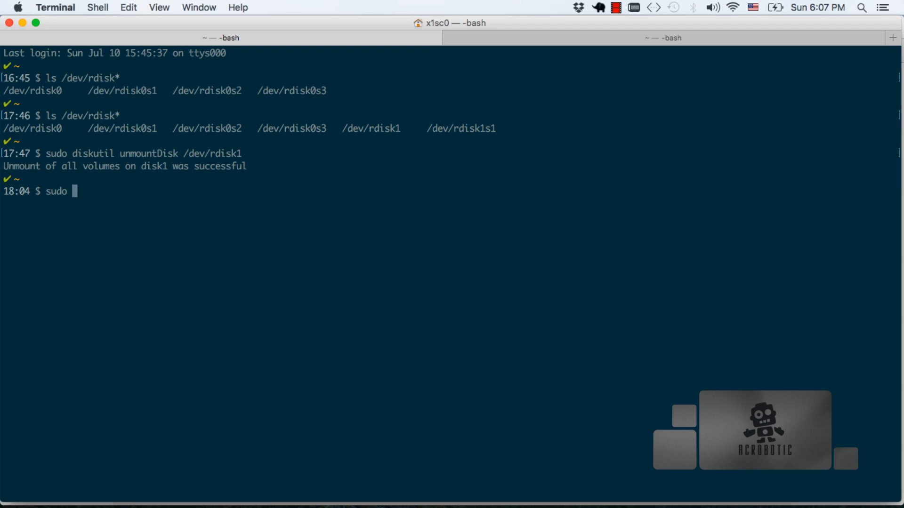
Step: Write ~/Downloads/2016-05-27-raspbian-jessie.img to /dev/rdisk1 using dd with bs=1m
text(dd if=~/D)
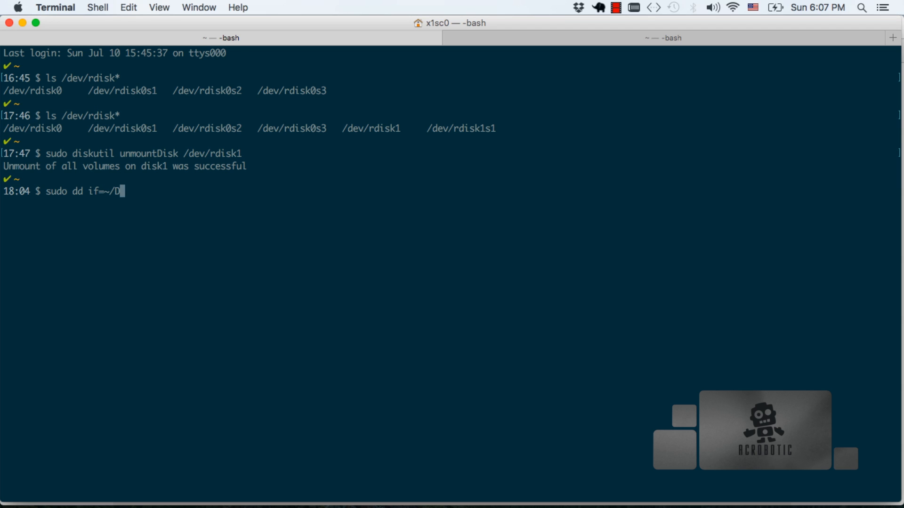
text(ownloads/2016-05-27-raspbian-jessie.img)
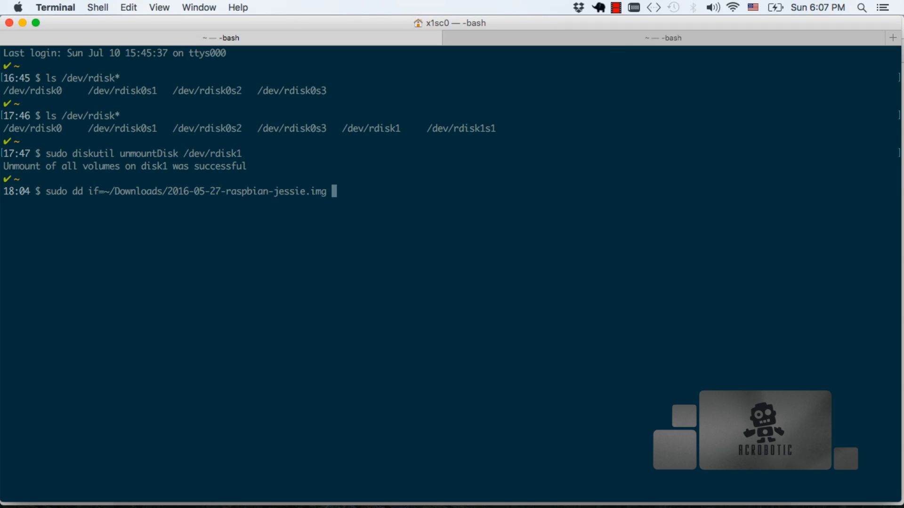
text(of=)
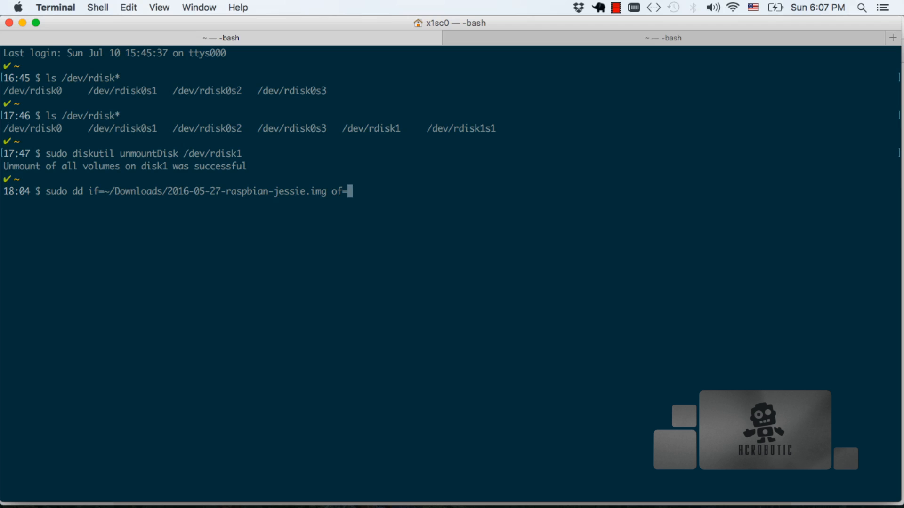
text(/dev/rdisk1)
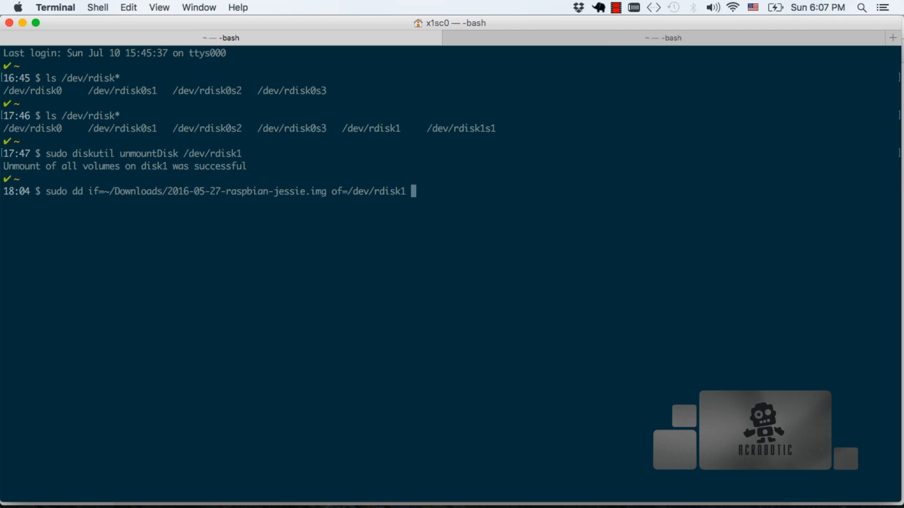
text(bs=1m)
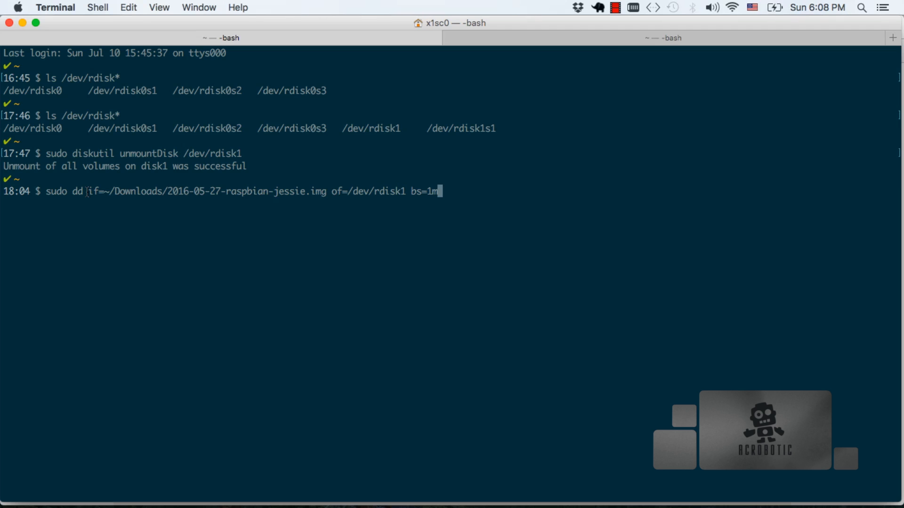
key(Return)
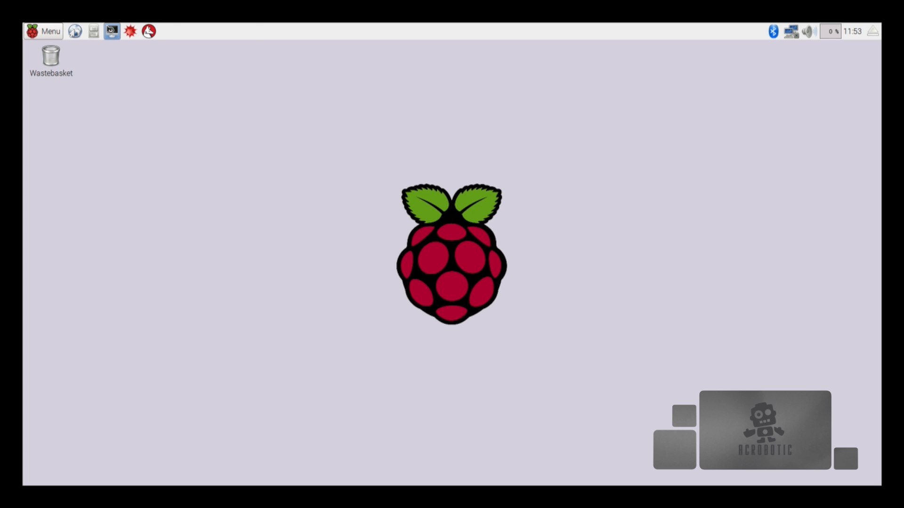
Step: Open LXTerminal from the Pi taskbar and enter sudo raspi-config
click(111, 31)
text(sudo)
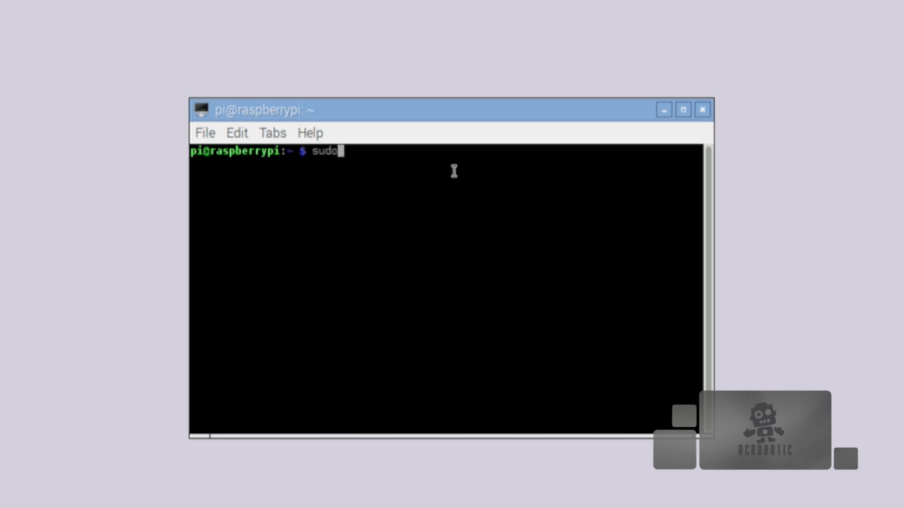
text(raspi-)
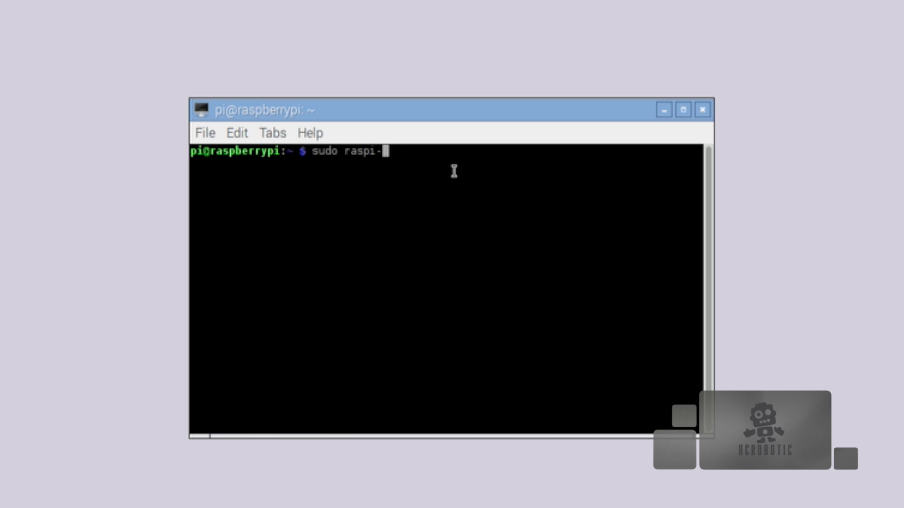
text(config)
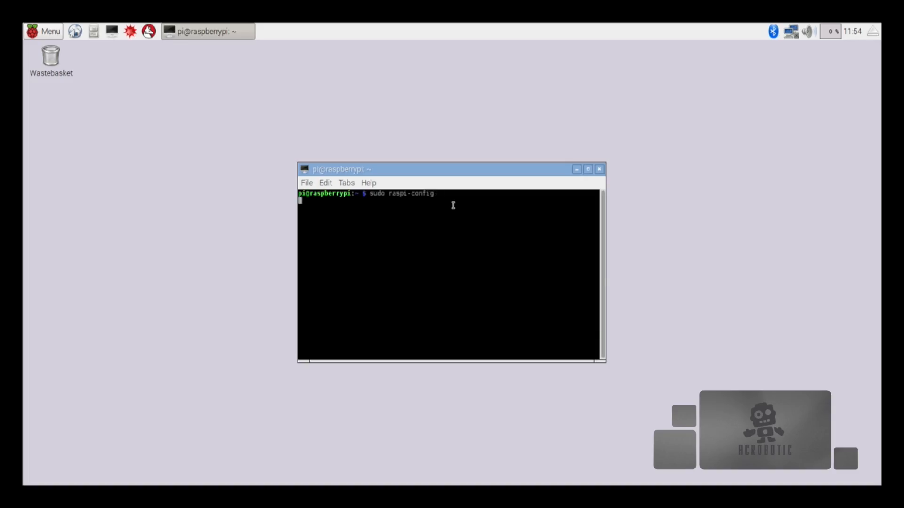
Step: Choose 1 Expand Filesystem and acknowledge the partition resize notice
key(Return)
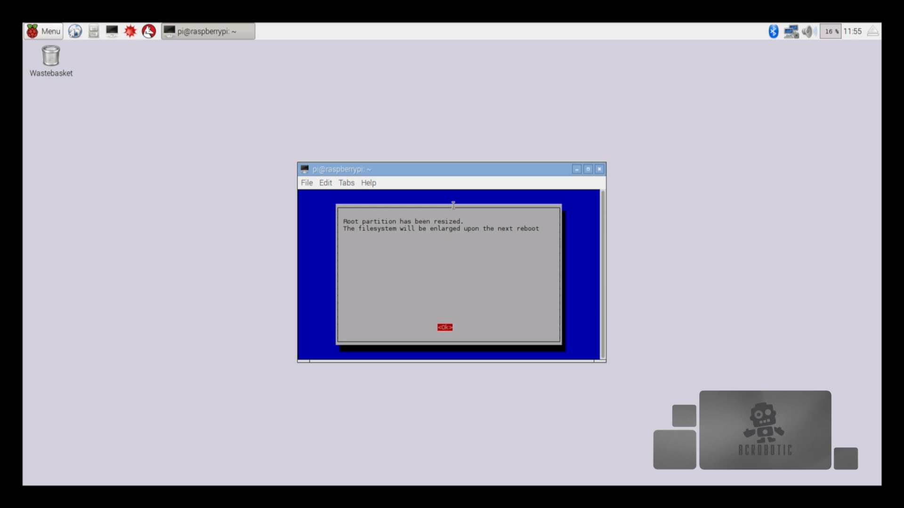
click(445, 327)
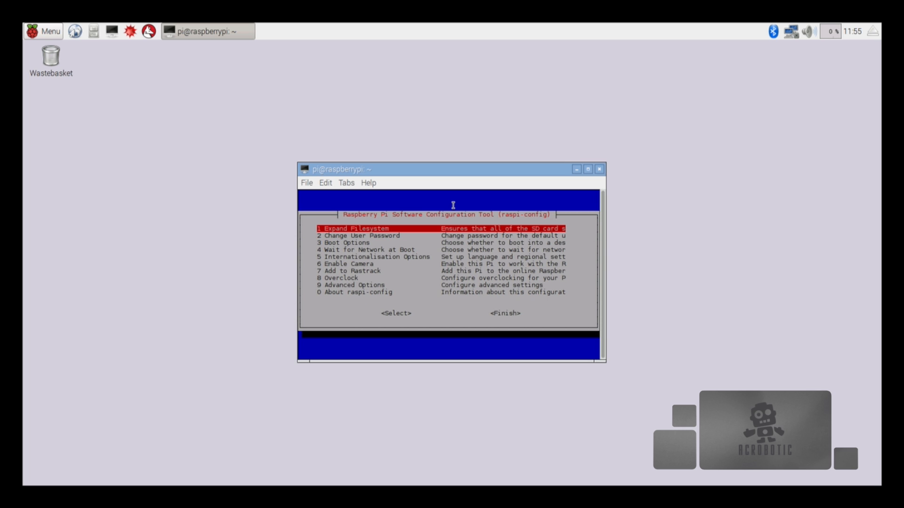
Step: Set a US city time zone under 5 Internationalisation Options
key(Down)
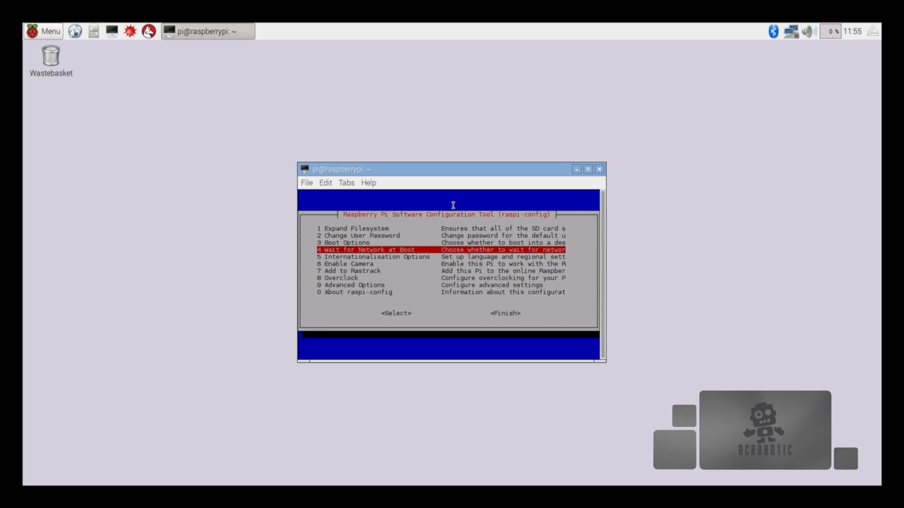
key(Down)
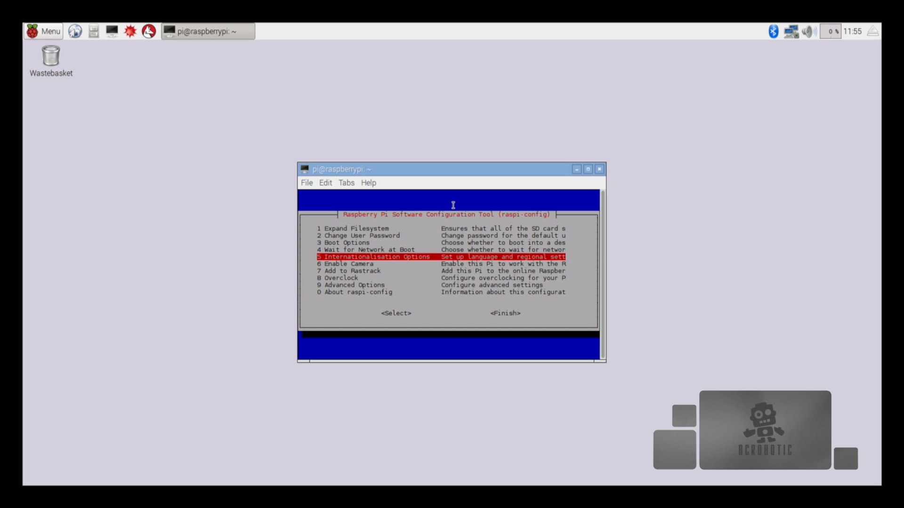
key(Return)
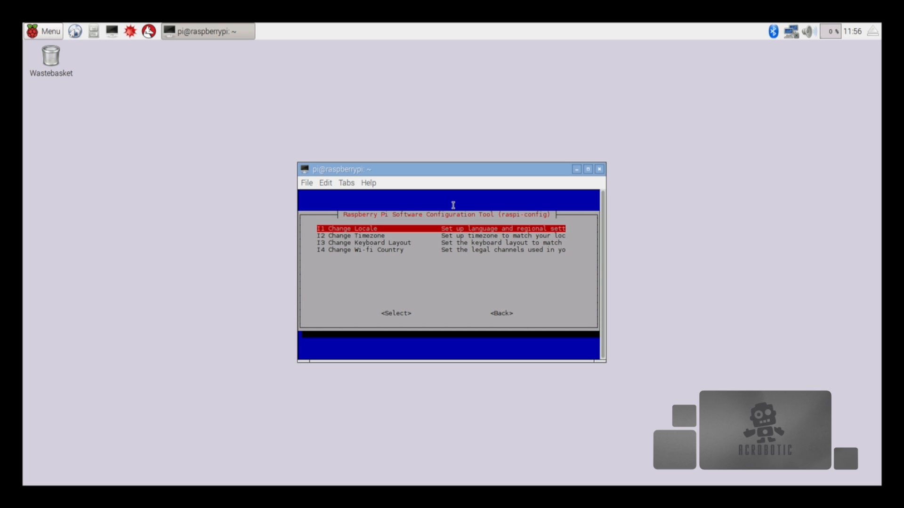
key(Down)
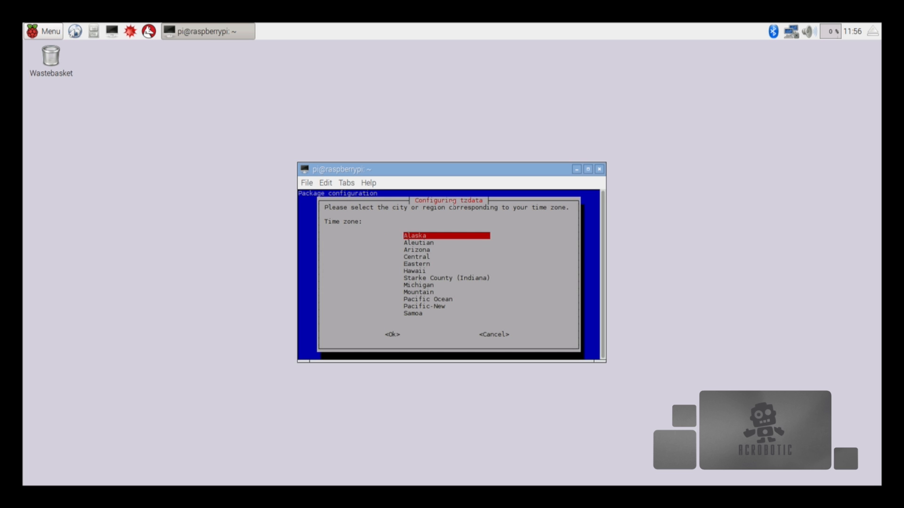
key(Down)
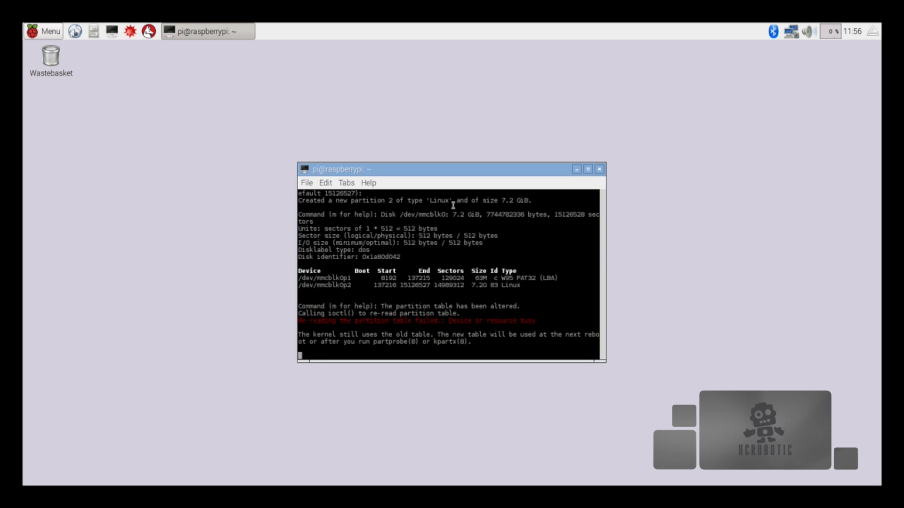
key(Return)
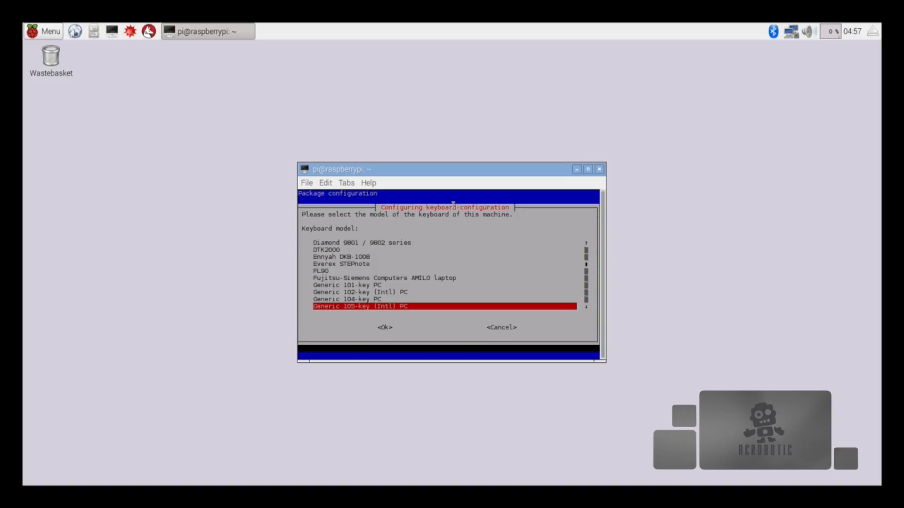
Step: Choose Generic 105-key (Intl) PC, the English (US) layout and the default AltGr setting
click(385, 327)
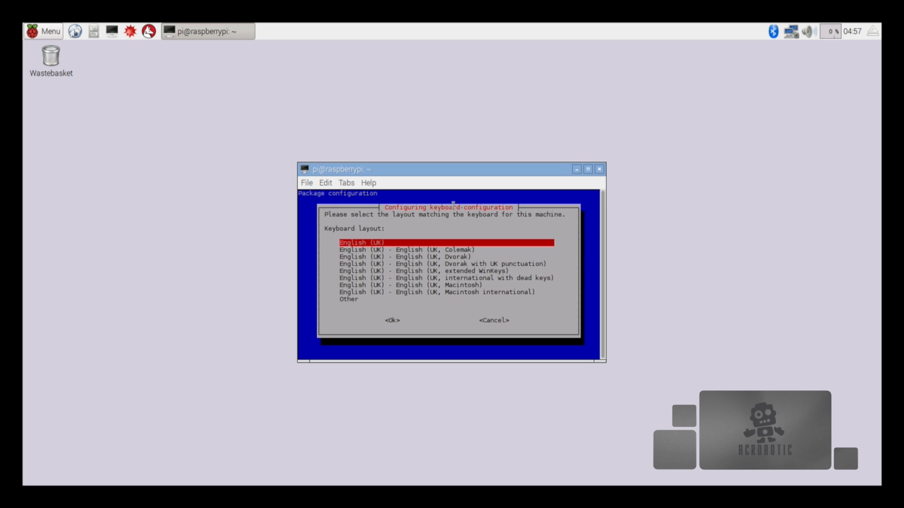
key(Down)
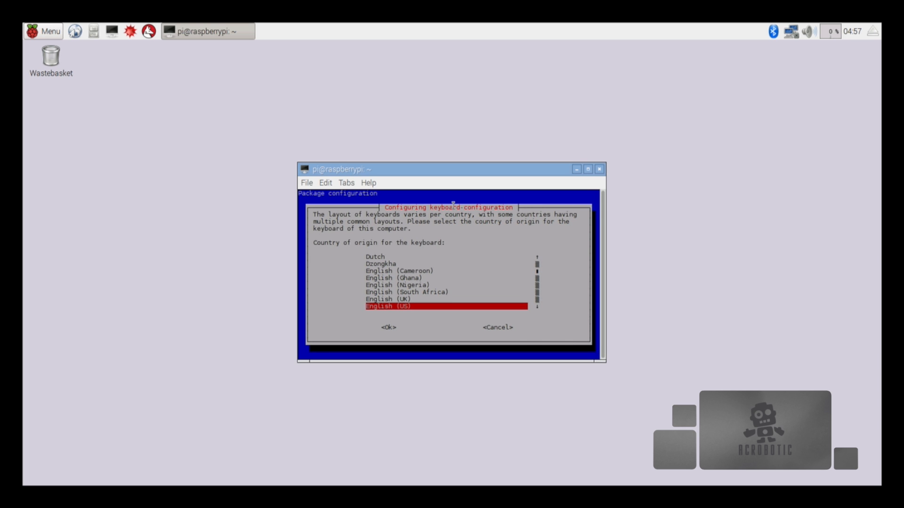
click(387, 327)
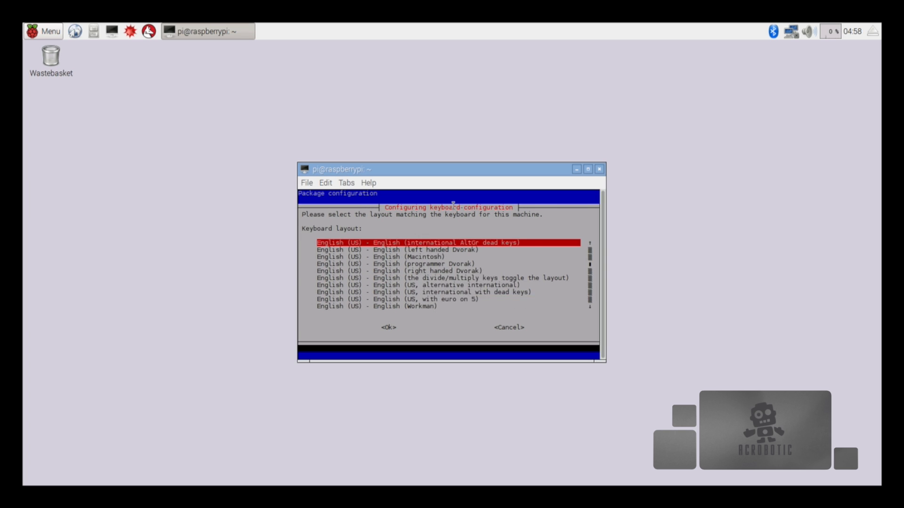
scroll(up, 3)
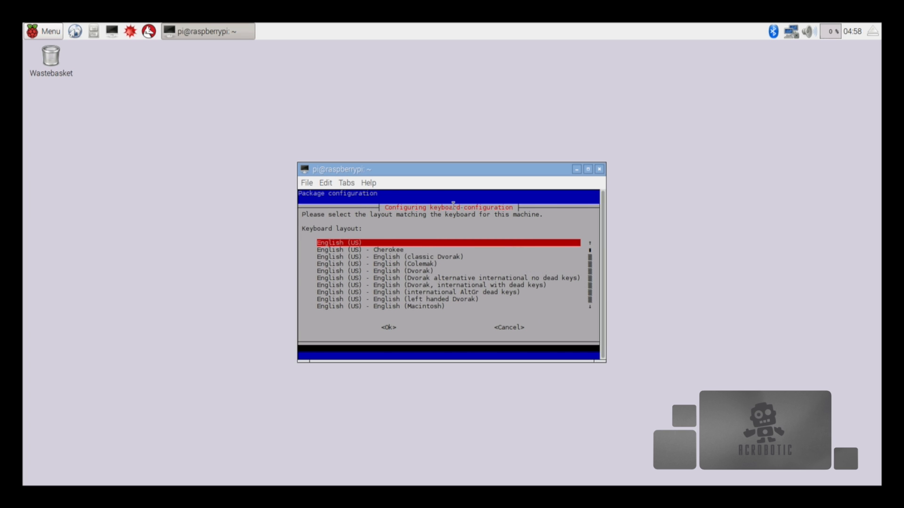
click(388, 328)
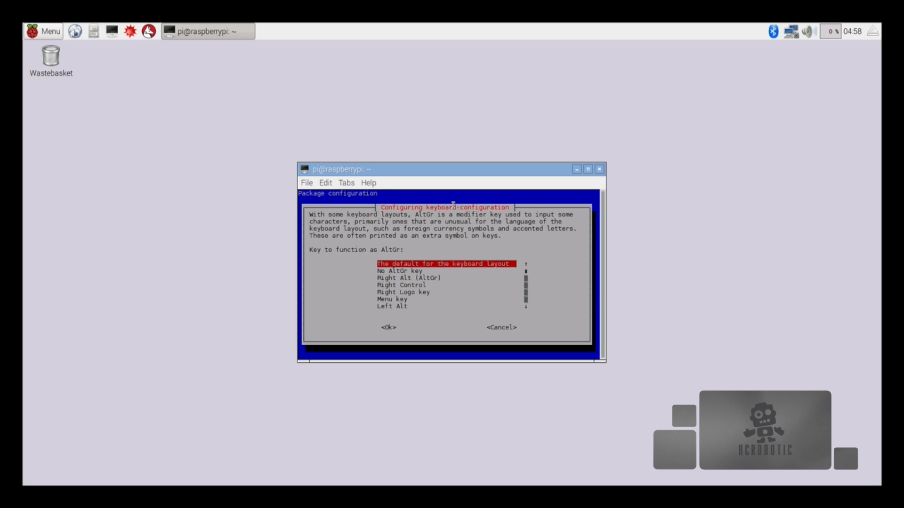
click(387, 327)
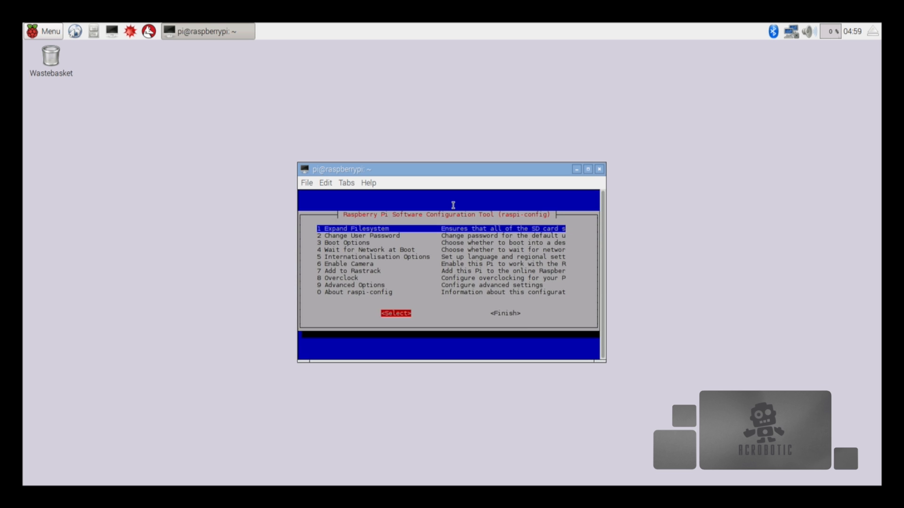
Step: Exit raspi-config with Finish, confirm the reboot, then open the nearby Wi-Fi networks list
key(Tab)
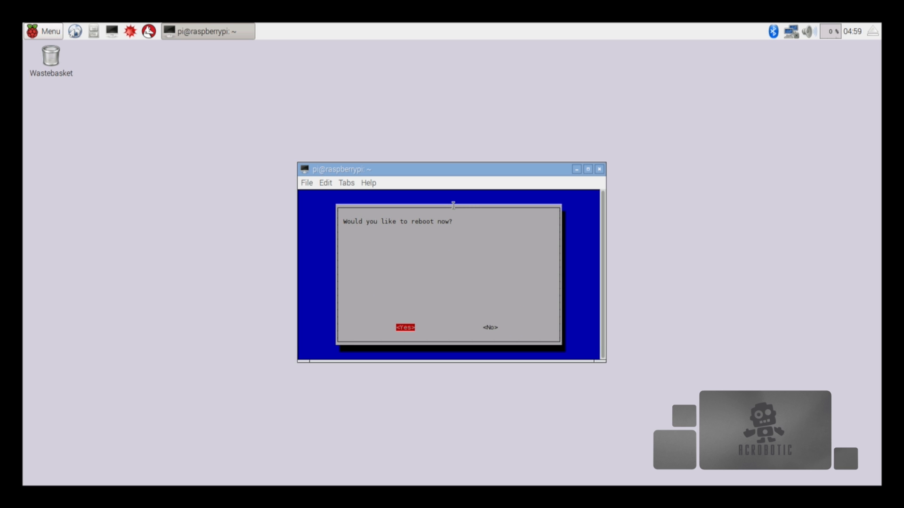
click(404, 328)
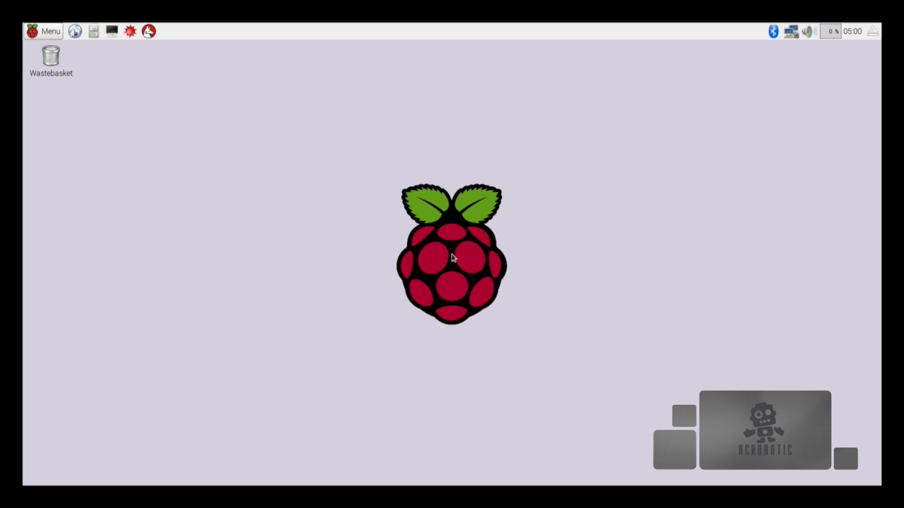
click(43, 31)
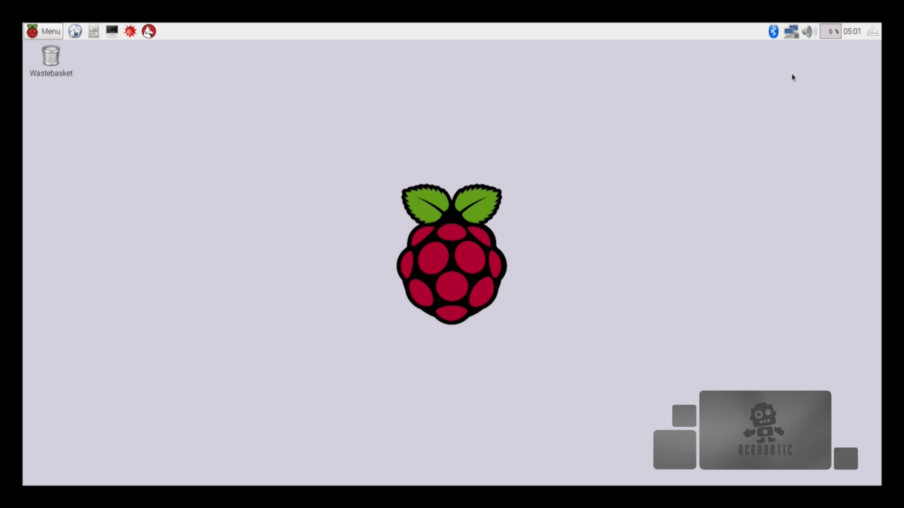
click(797, 31)
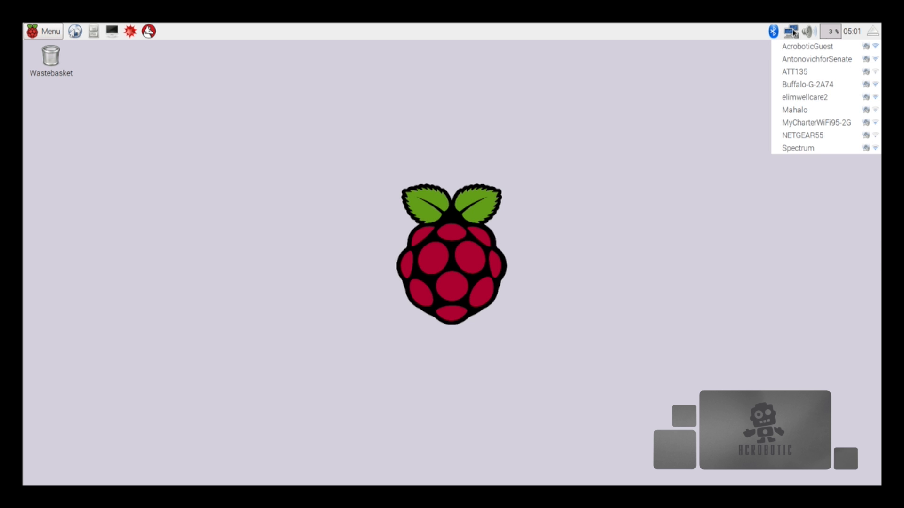